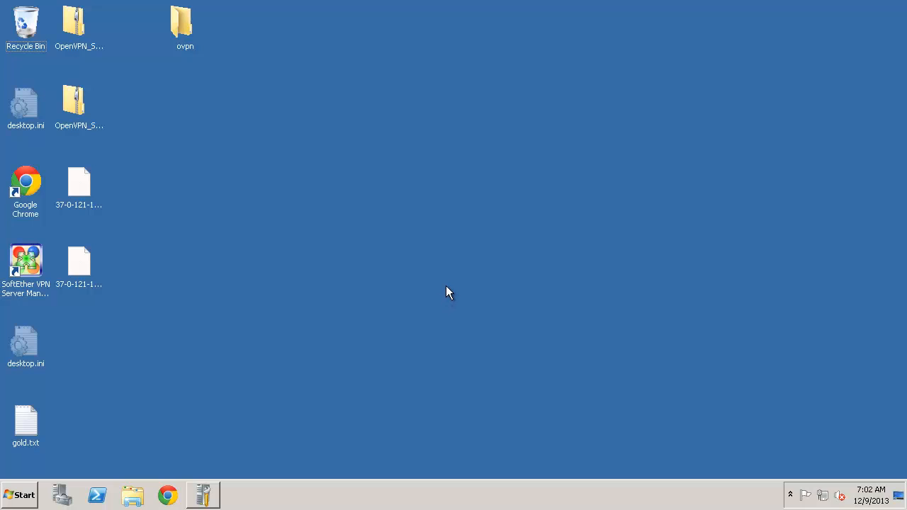
mouse_move(368, 295)
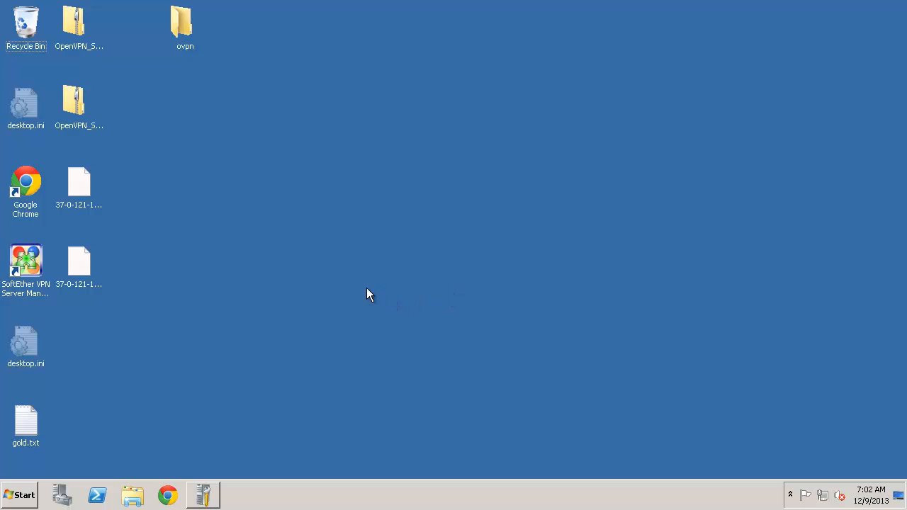
Step: Open the Start menu to launch Windows Firewall with Advanced Security
click(20, 494)
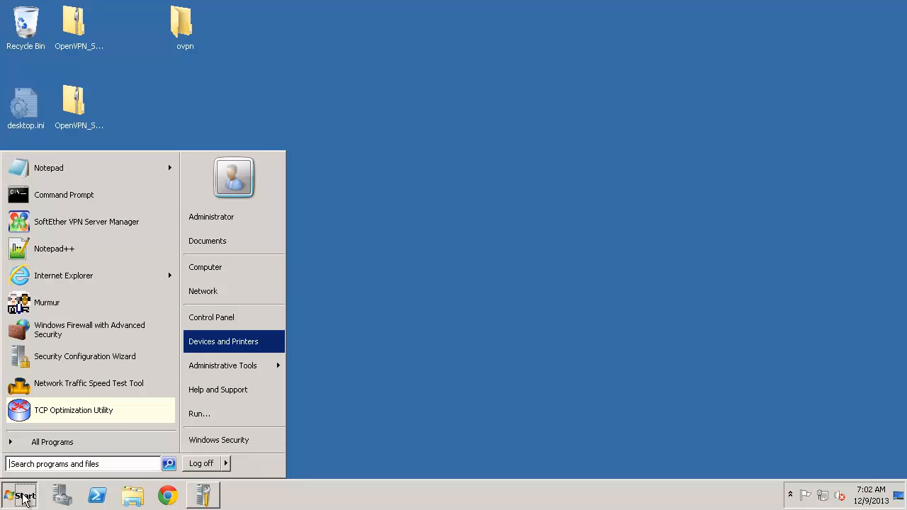
mouse_move(78, 329)
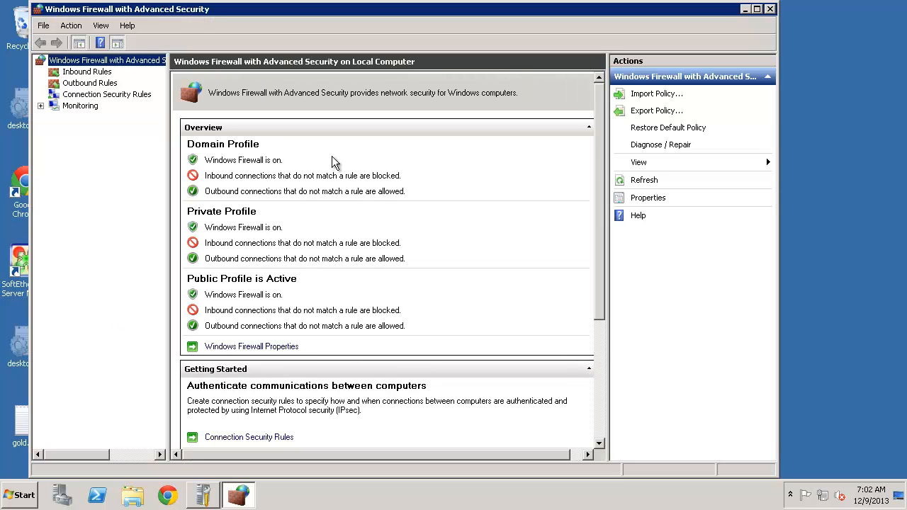
mouse_move(92, 80)
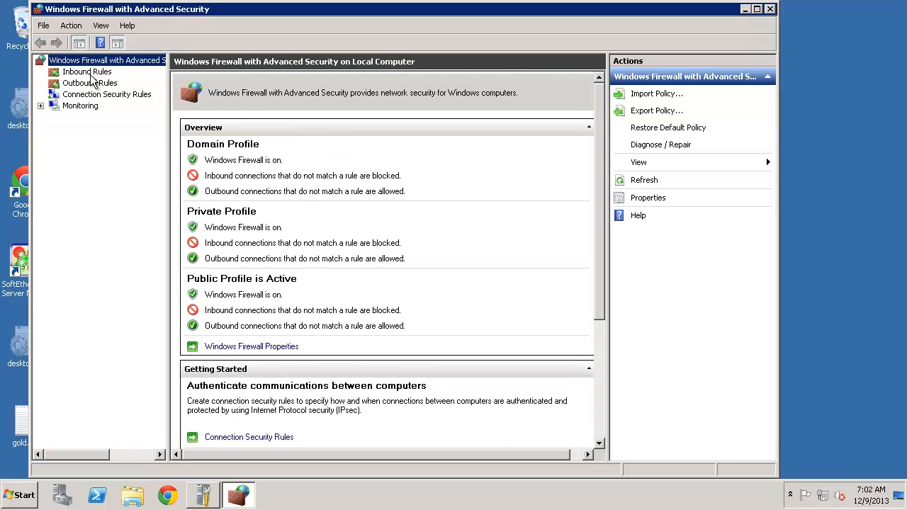
Step: Begin a Custom inbound rule covering All programs with protocol type Any
click(86, 71)
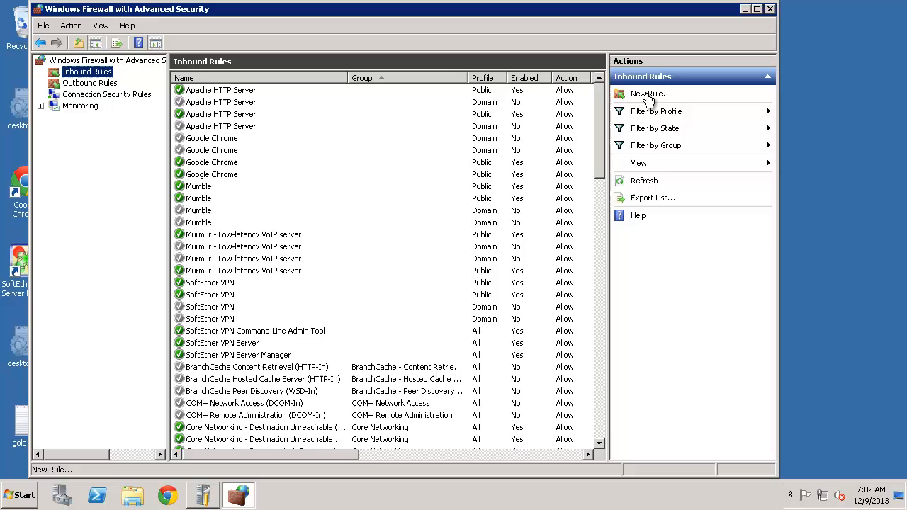
click(649, 93)
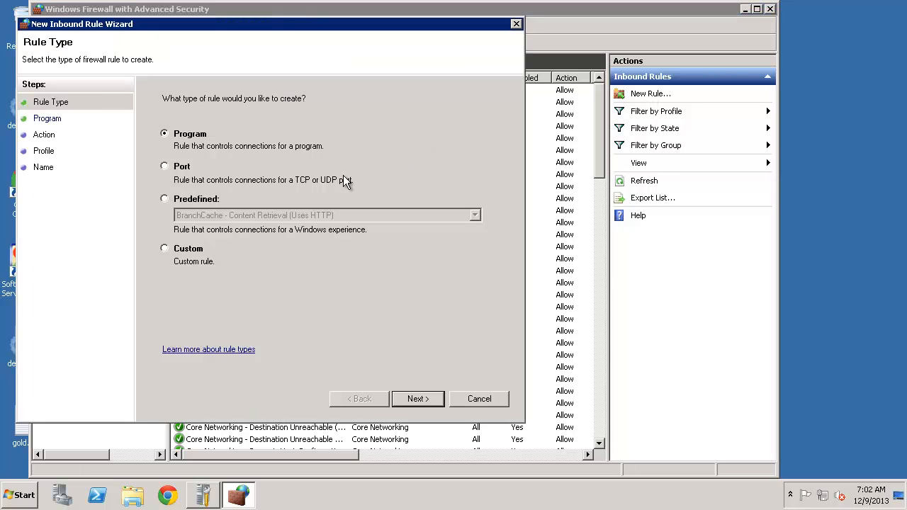
click(164, 248)
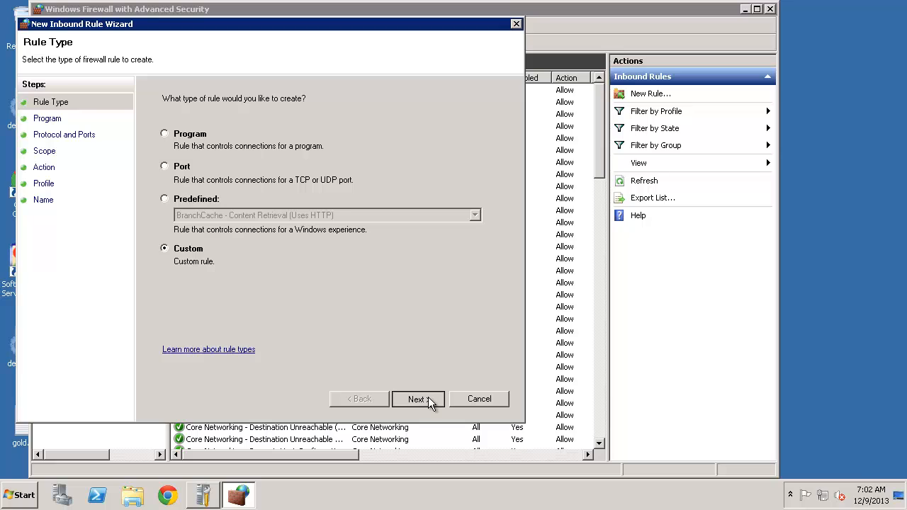
click(418, 399)
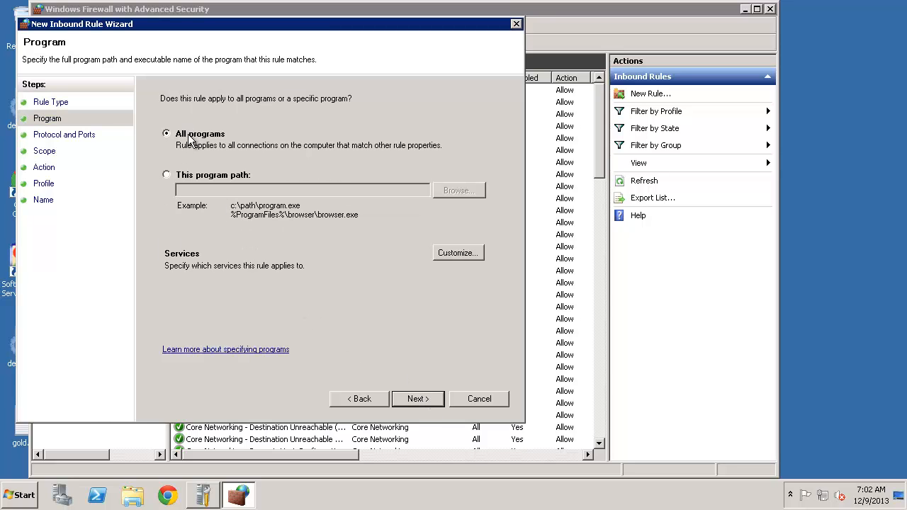
click(417, 399)
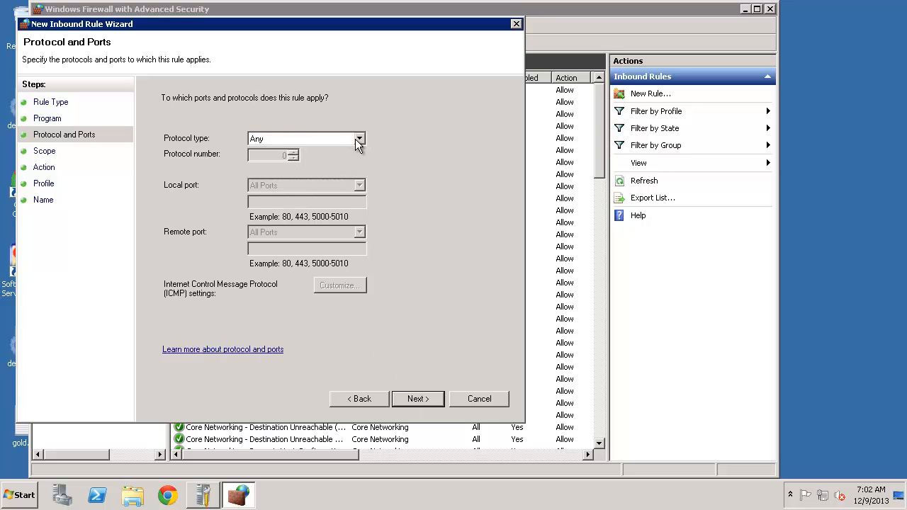
click(306, 138)
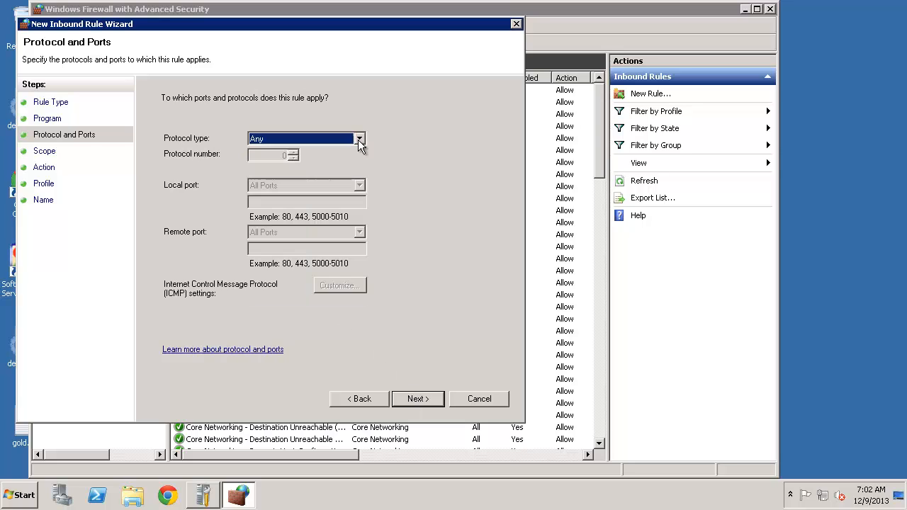
click(360, 138)
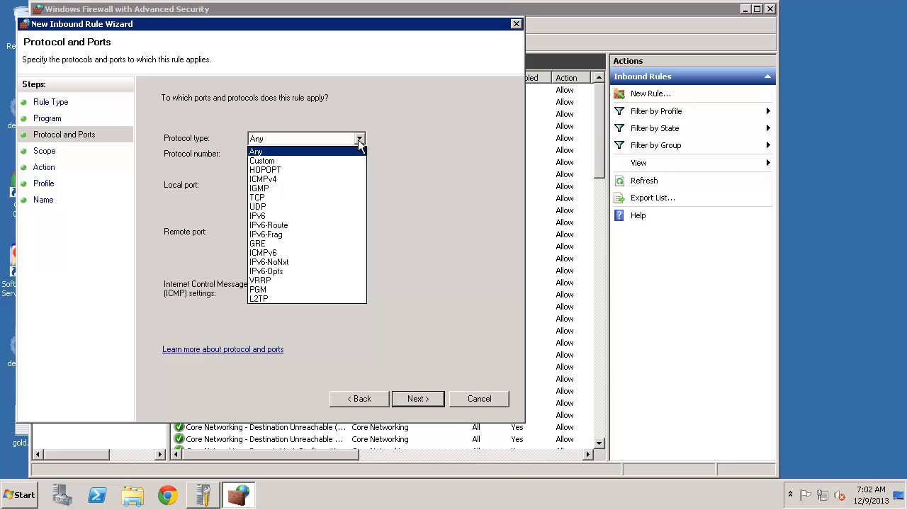
click(255, 151)
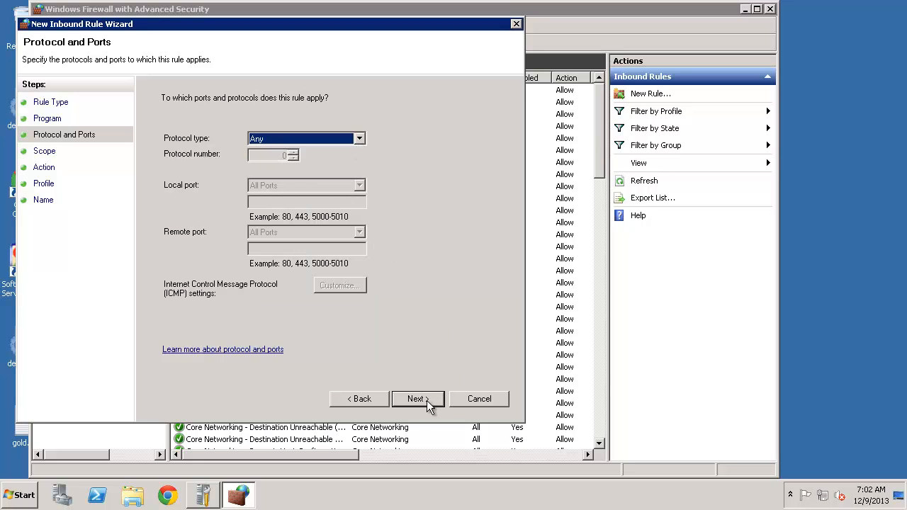
Step: Limit the rule's remote IP addresses to 24.22.22.22 on the Scope page
click(418, 398)
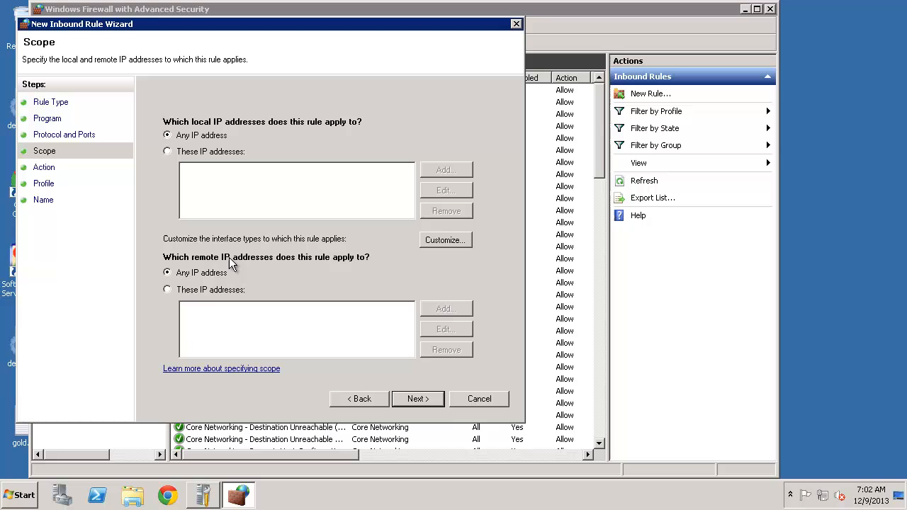
mouse_move(213, 156)
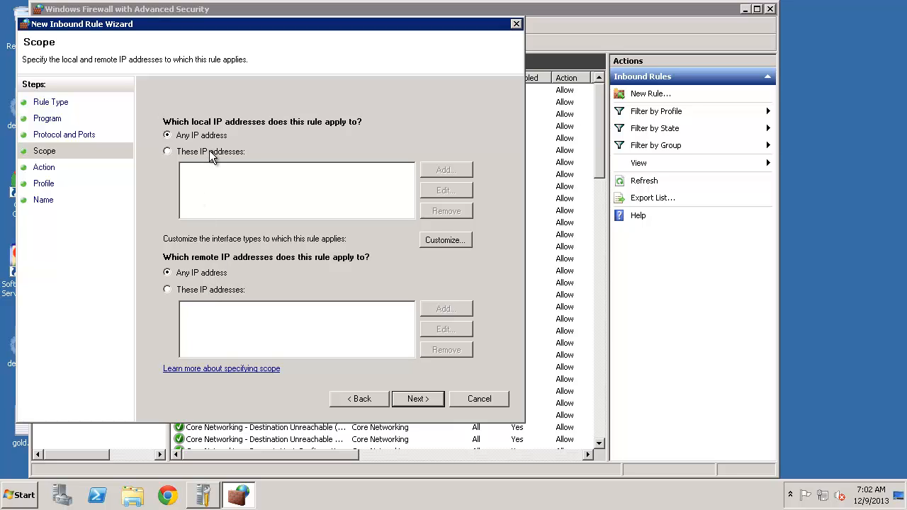
mouse_move(223, 237)
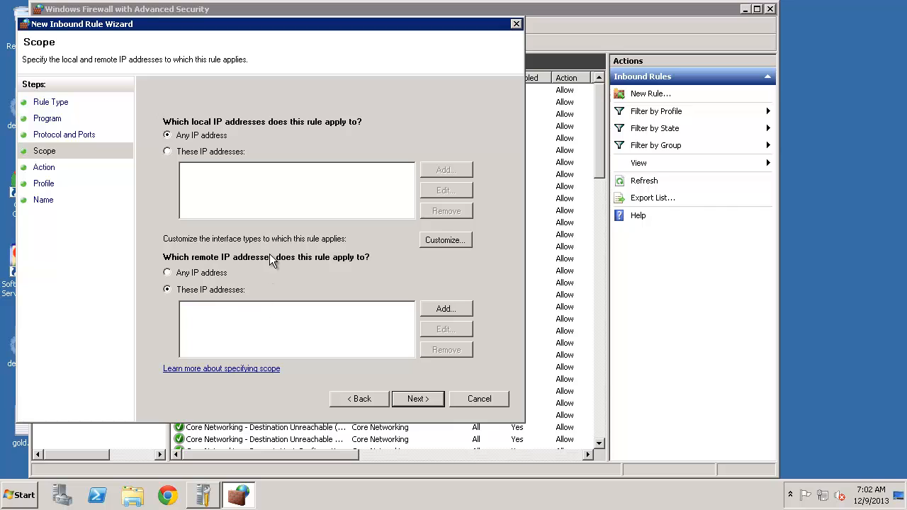
mouse_move(338, 315)
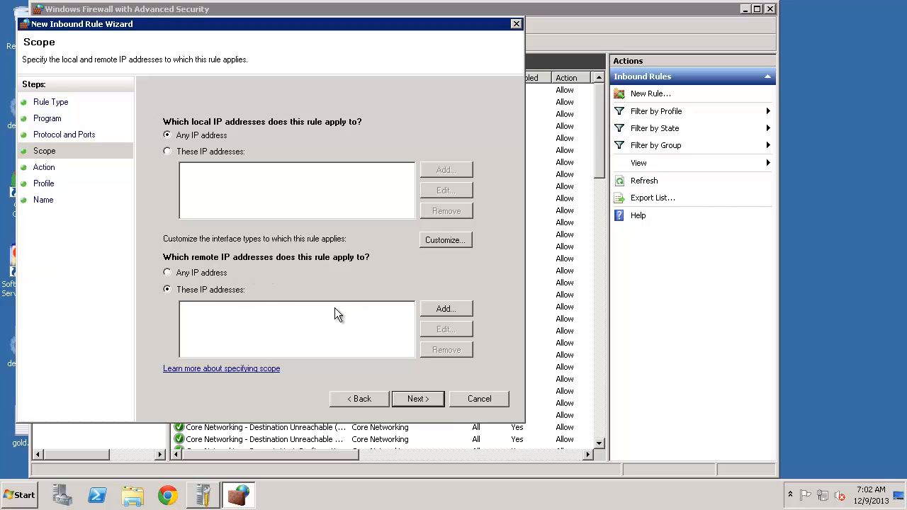
mouse_move(363, 325)
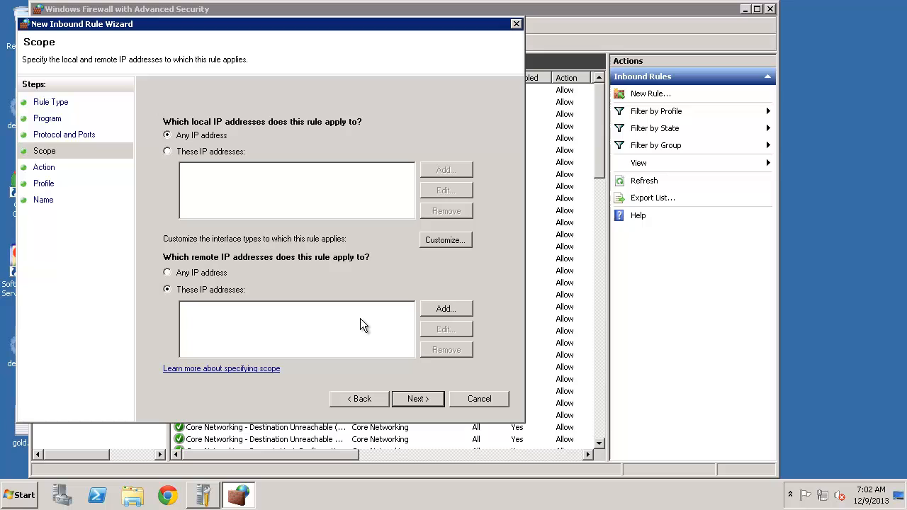
mouse_move(347, 316)
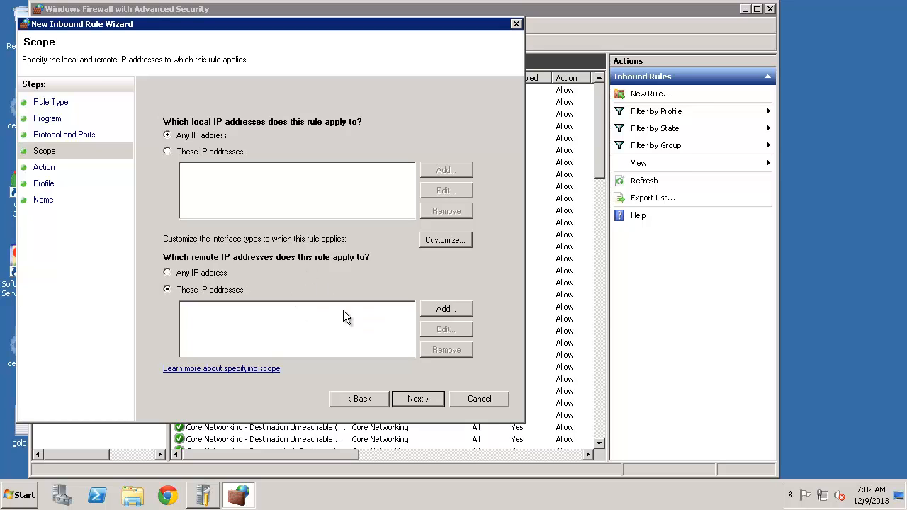
click(445, 308)
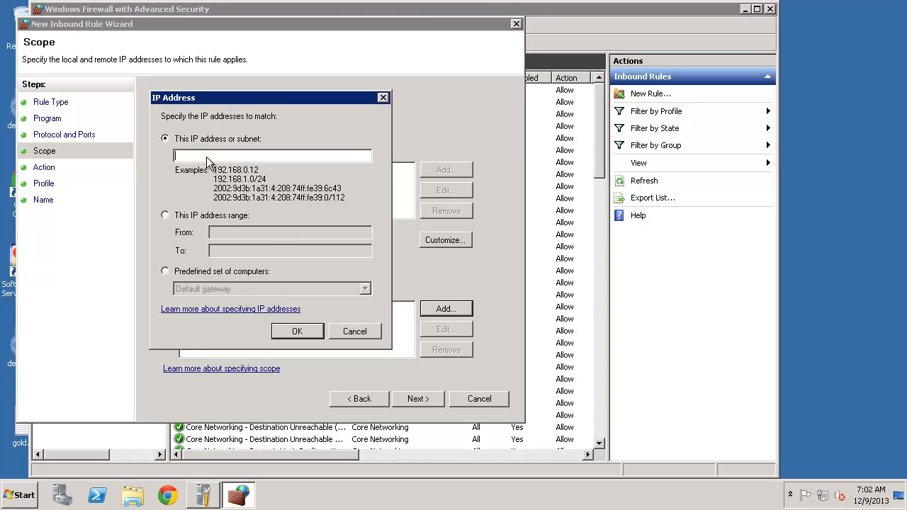
text(24.22.2)
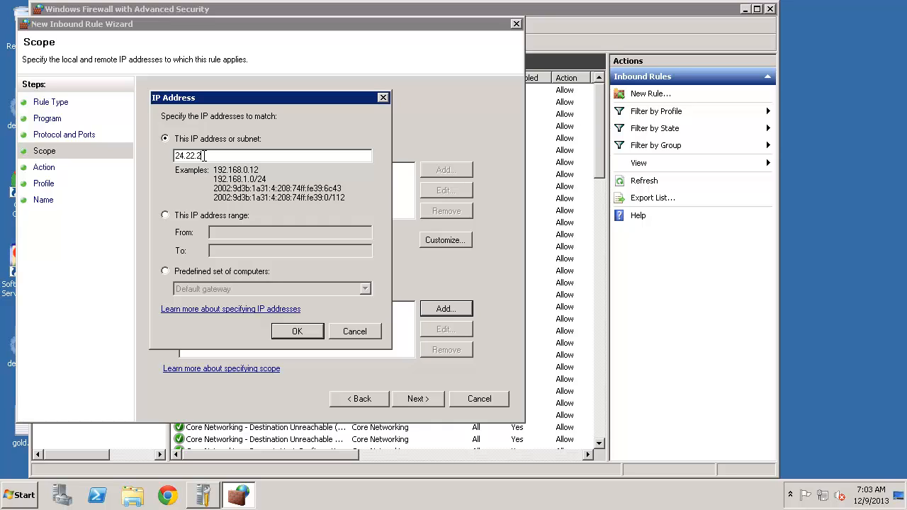
click(297, 331)
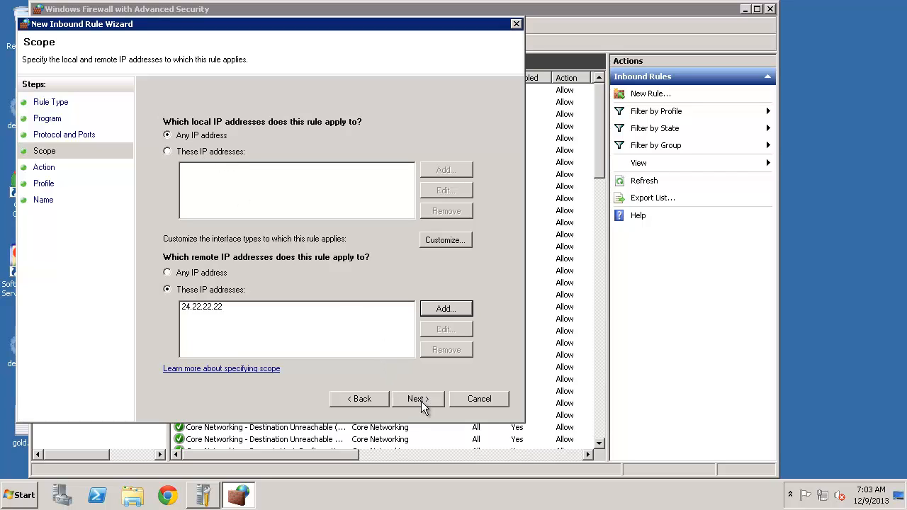
Step: Advance to the Action page and choose Block the connection
click(417, 398)
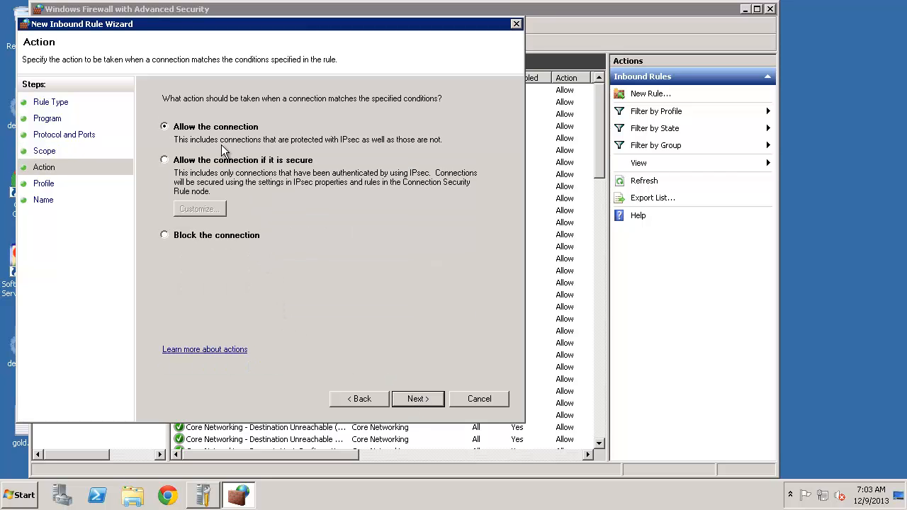
mouse_move(231, 139)
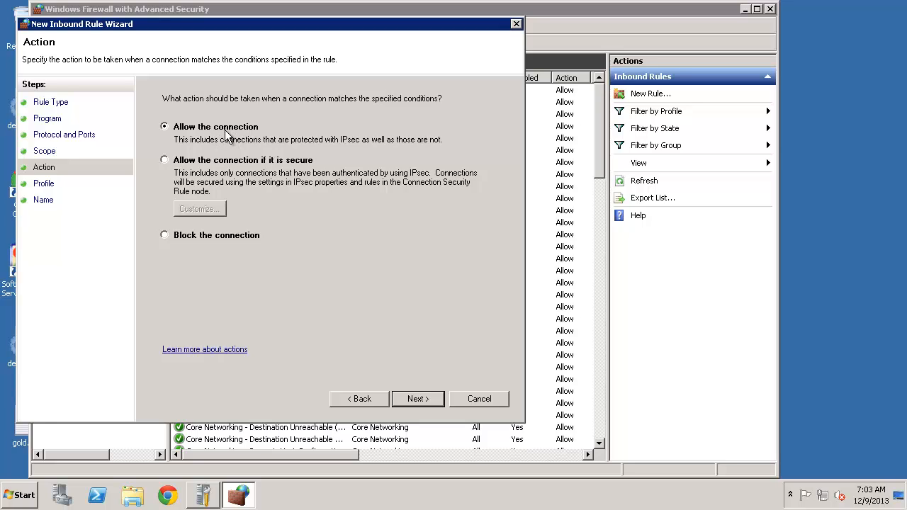
mouse_move(213, 236)
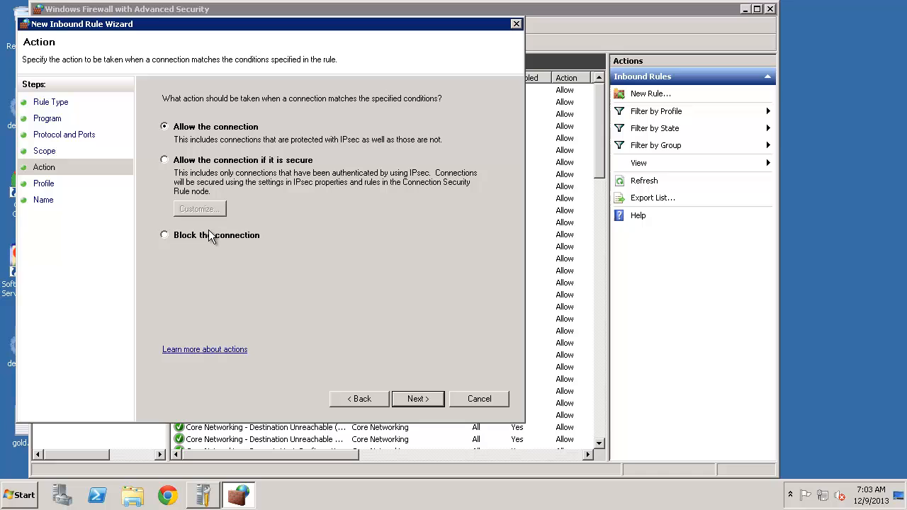
click(165, 235)
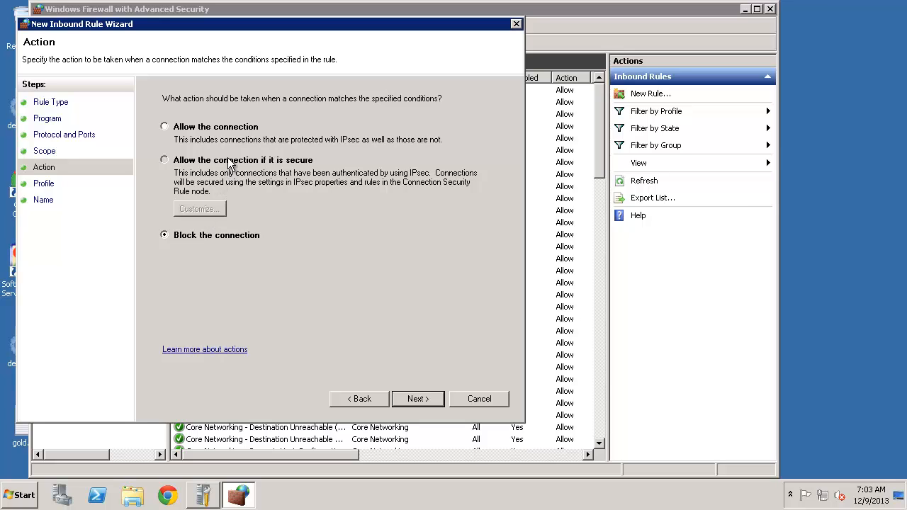
Step: Open the Customize settings for allowing only secure connections
click(199, 208)
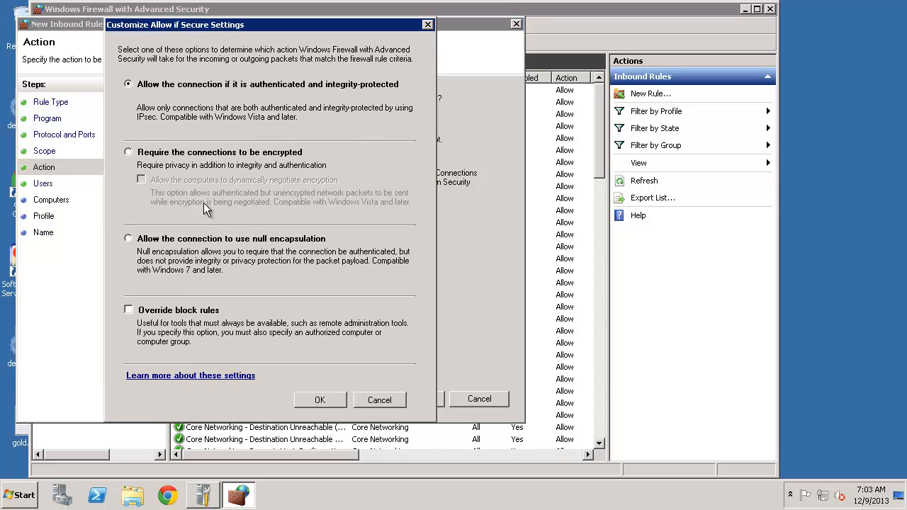
mouse_move(244, 159)
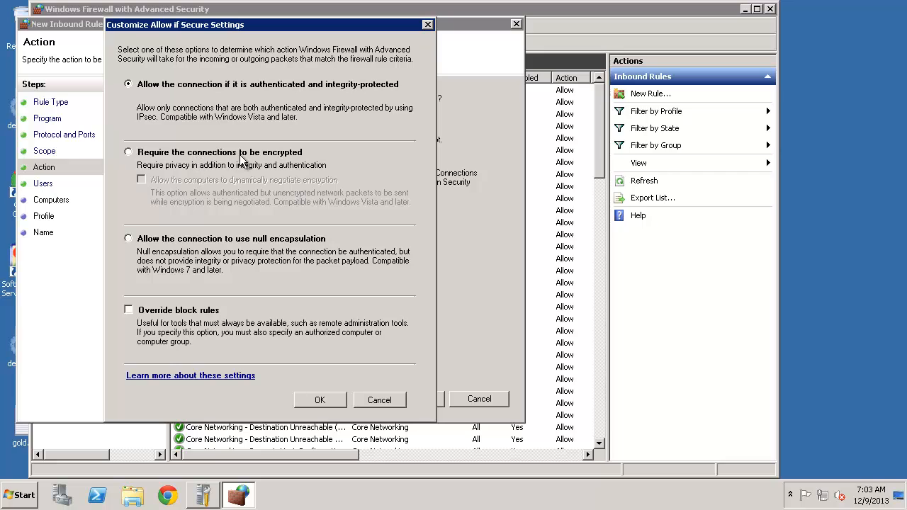
mouse_move(268, 158)
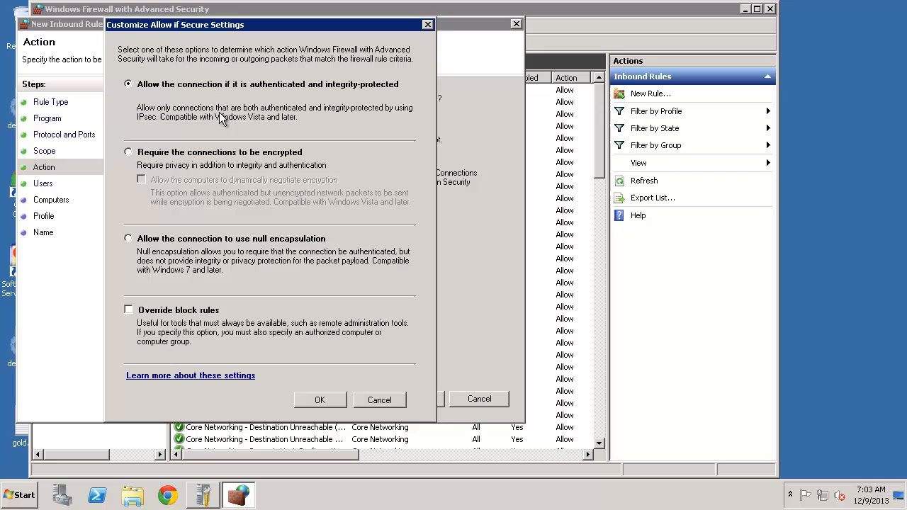
mouse_move(234, 245)
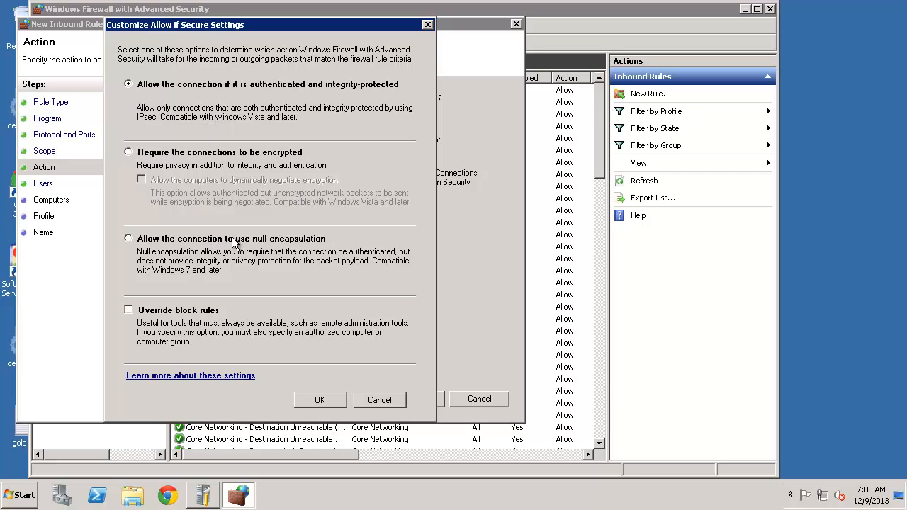
mouse_move(168, 311)
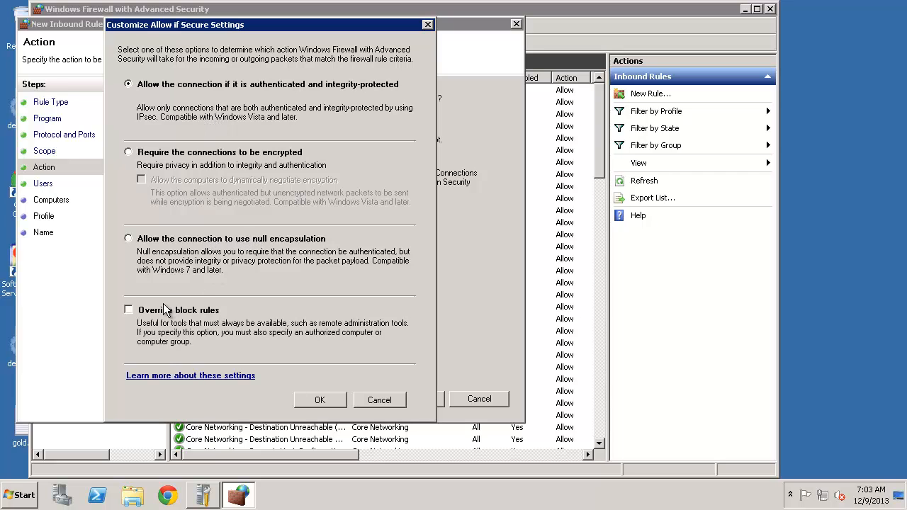
mouse_move(347, 374)
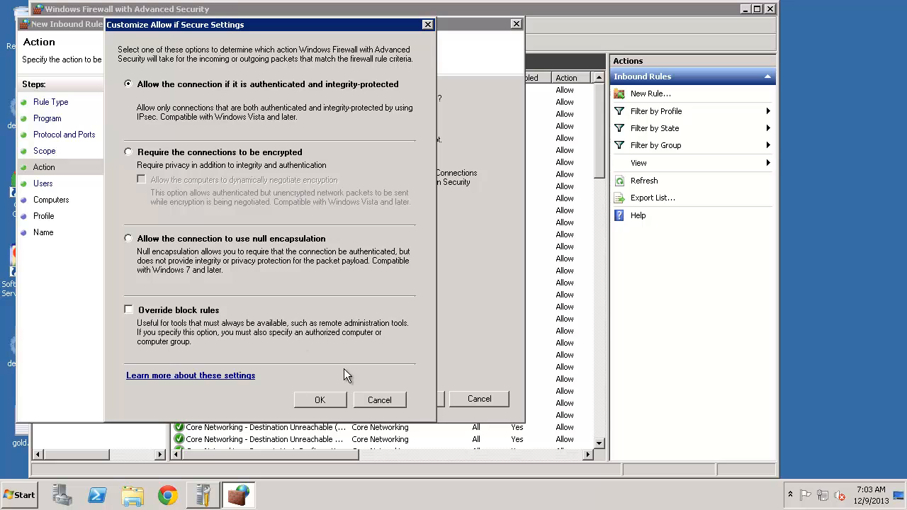
Step: Dismiss the secure settings unchanged, reselect Block the connection, and reach the Profile page
click(320, 399)
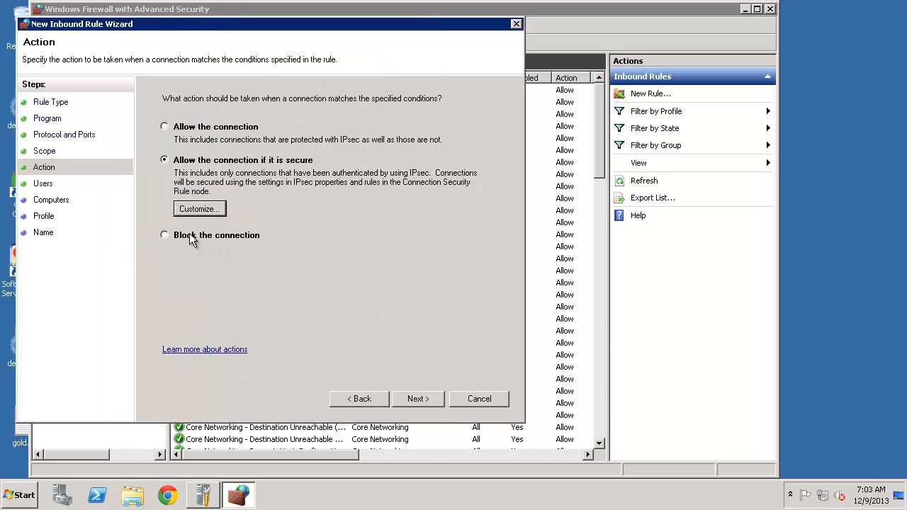
click(164, 234)
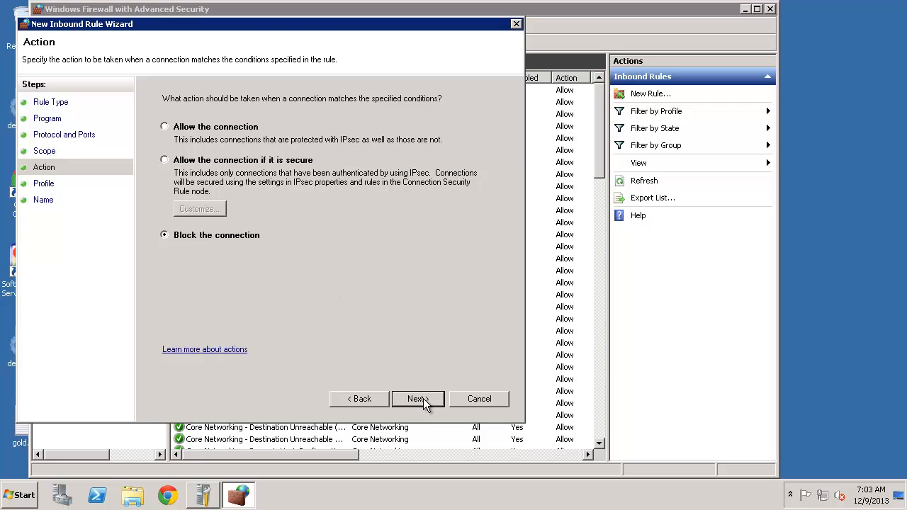
mouse_move(407, 381)
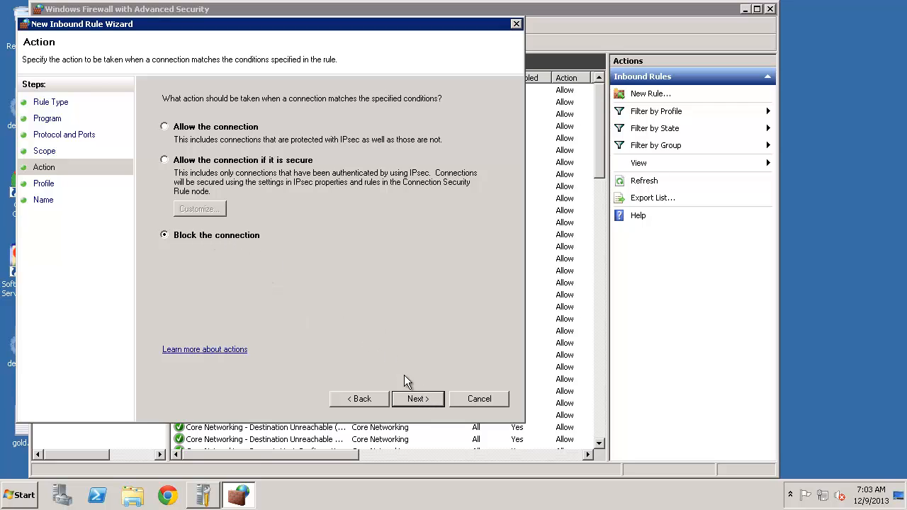
click(417, 398)
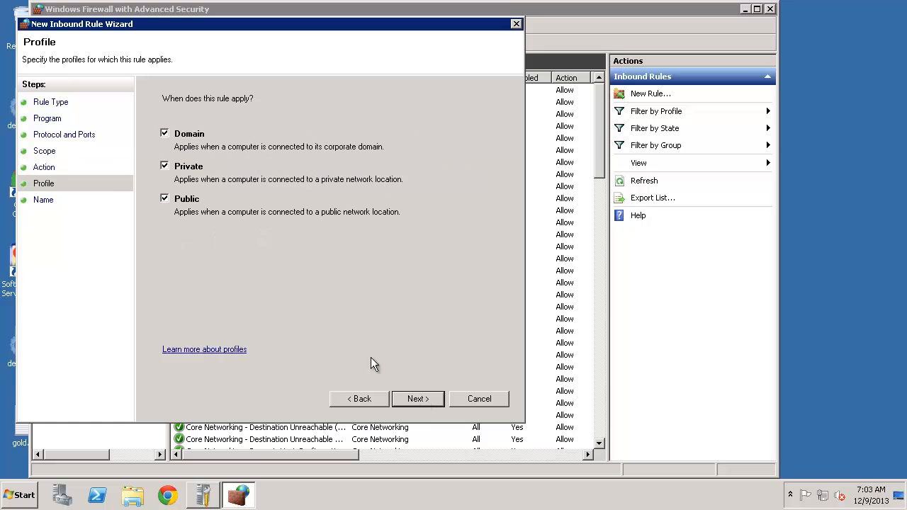
mouse_move(394, 398)
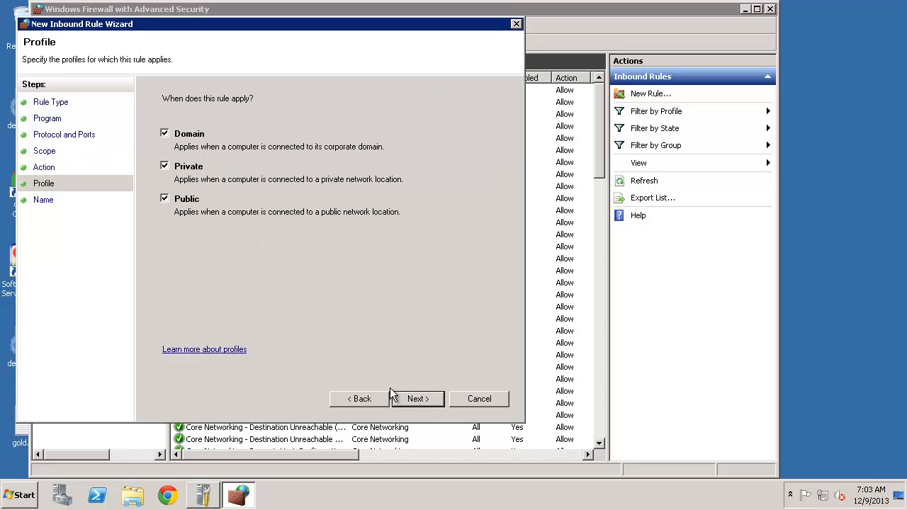
Step: Name the rule 'Annoying guy James 225' with description 'Talks a buncha she'
click(417, 398)
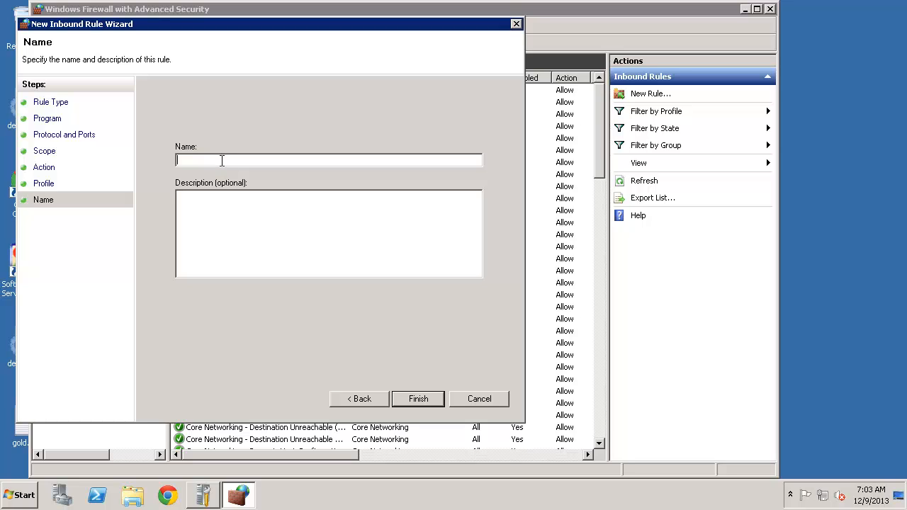
text(Annoying)
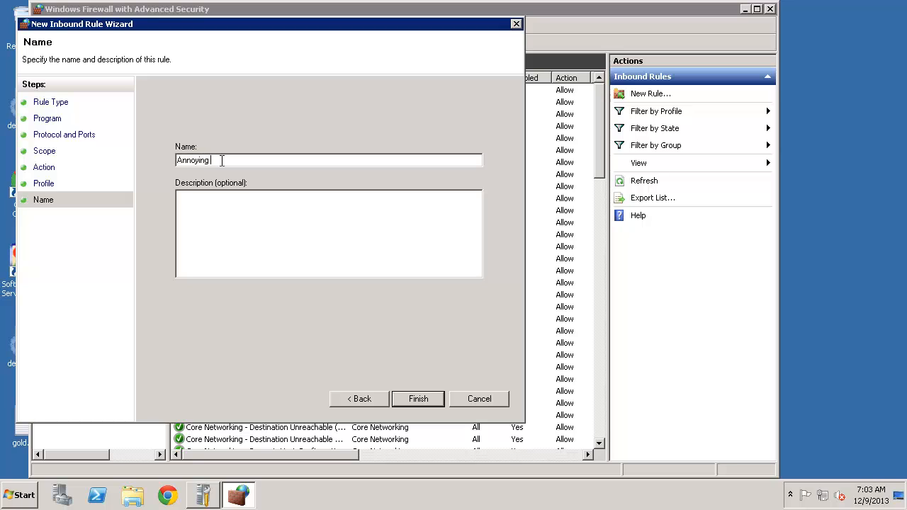
text(guy James)
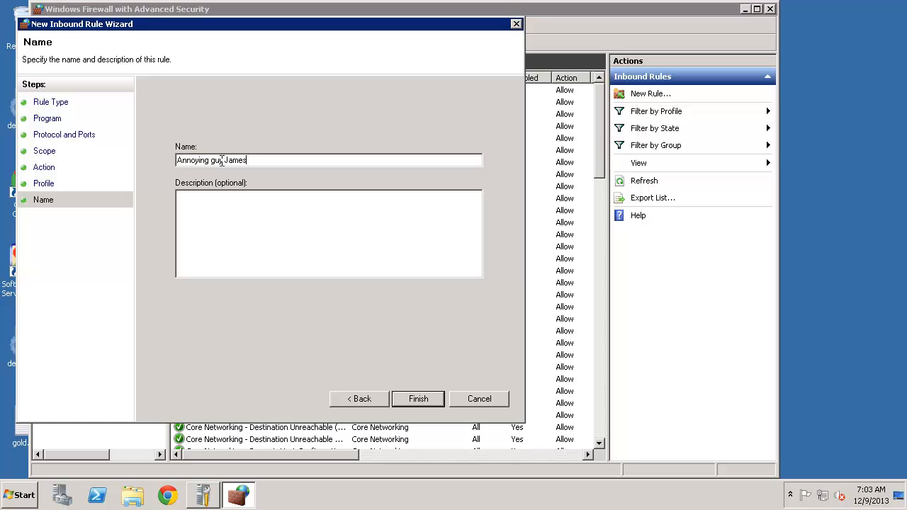
text(225)
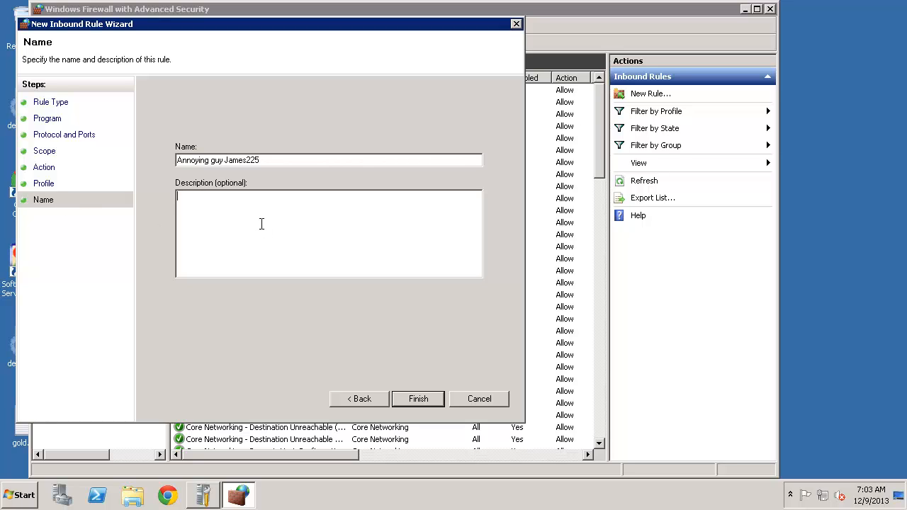
text(Talks a buncha shet.)
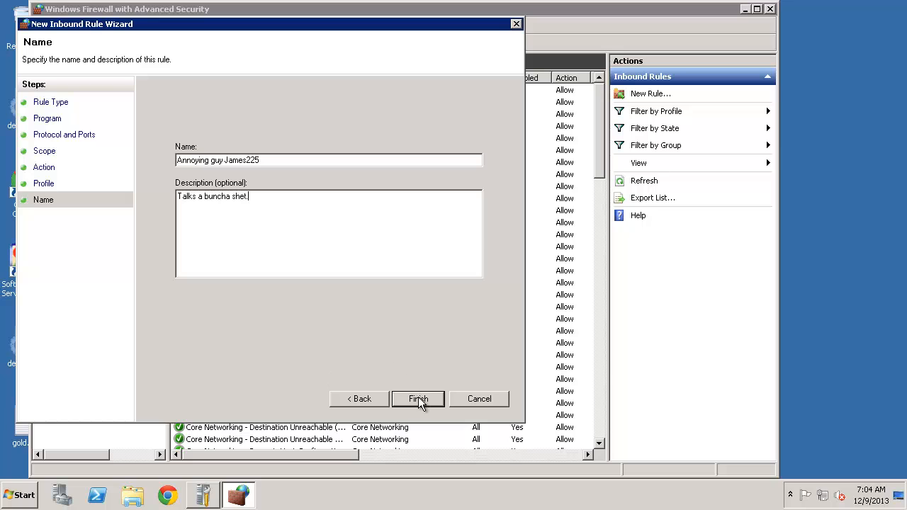
Step: Finish creating the blocking rule, then disable it and enable it again
click(418, 399)
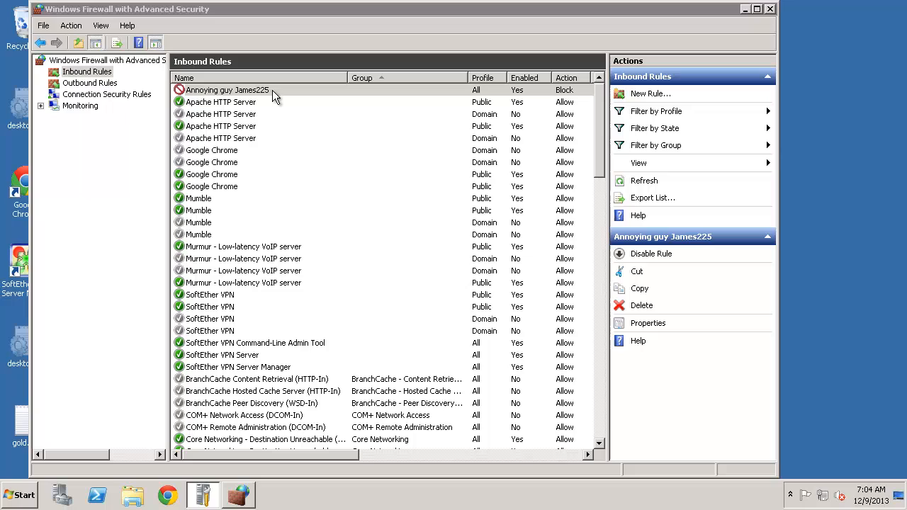
click(226, 90)
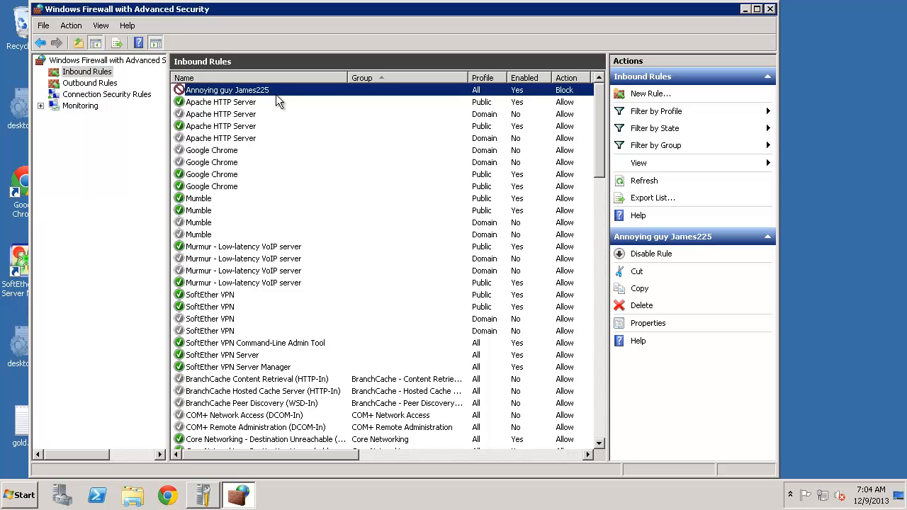
mouse_move(655, 253)
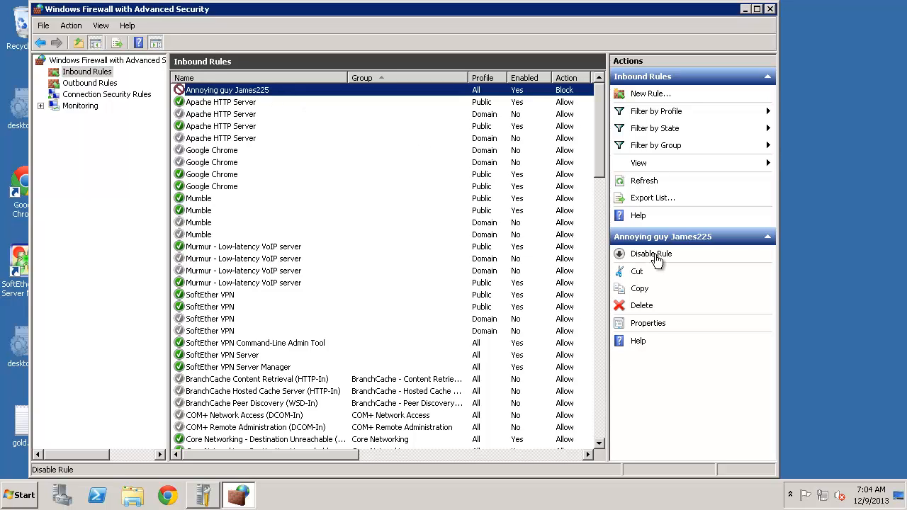
click(650, 253)
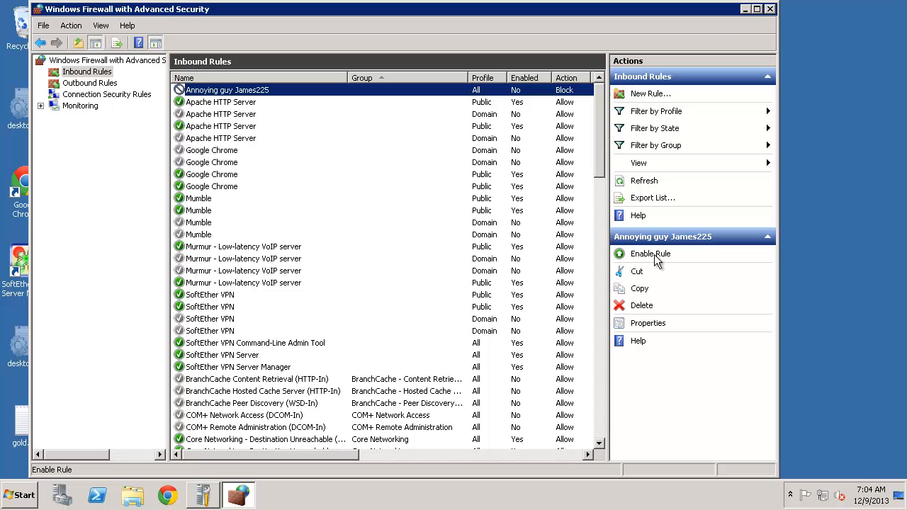
mouse_move(540, 233)
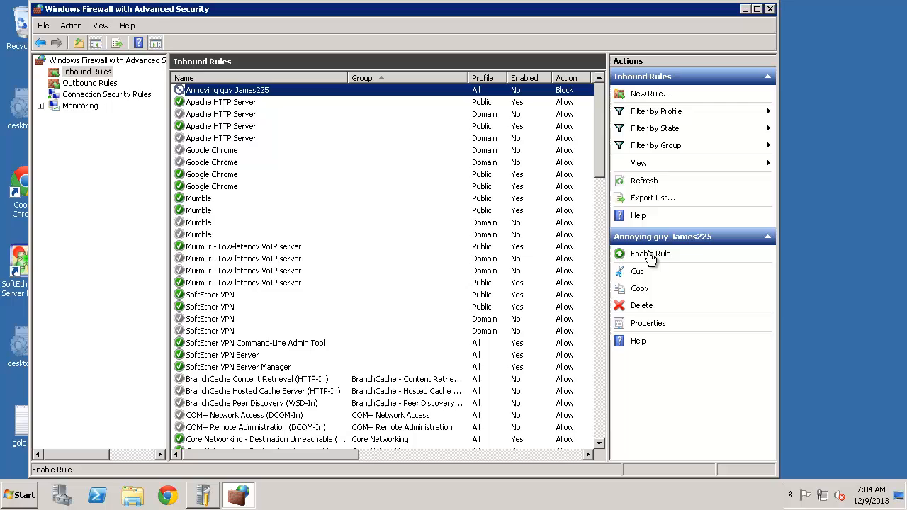
click(649, 254)
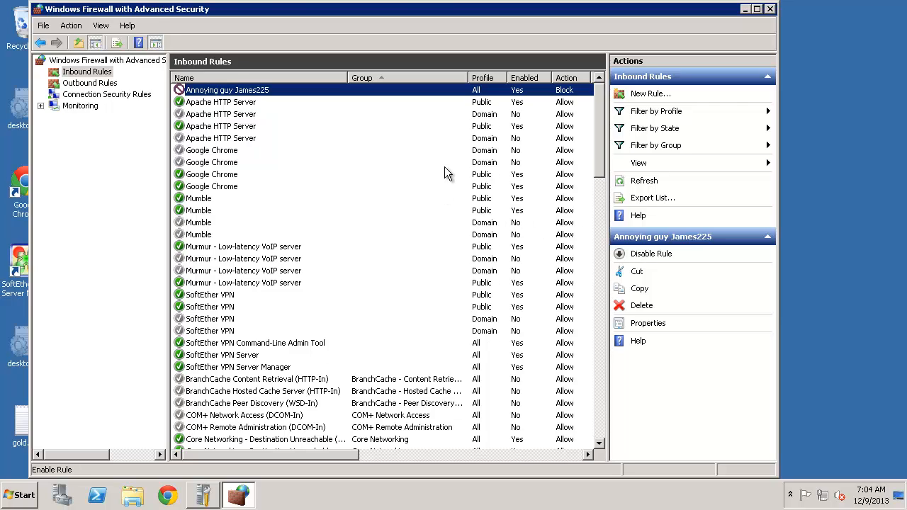
mouse_move(442, 159)
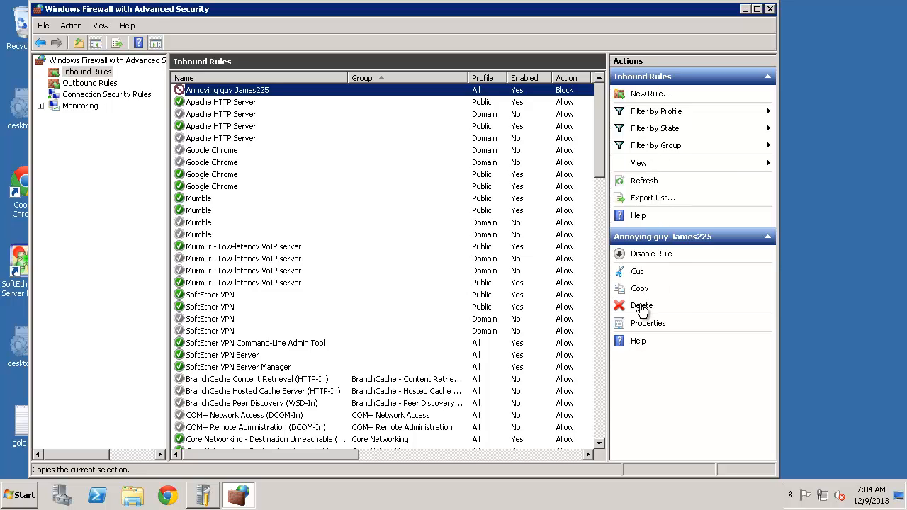
Step: Delete the blocking rule with confirmation and close the firewall console
click(641, 306)
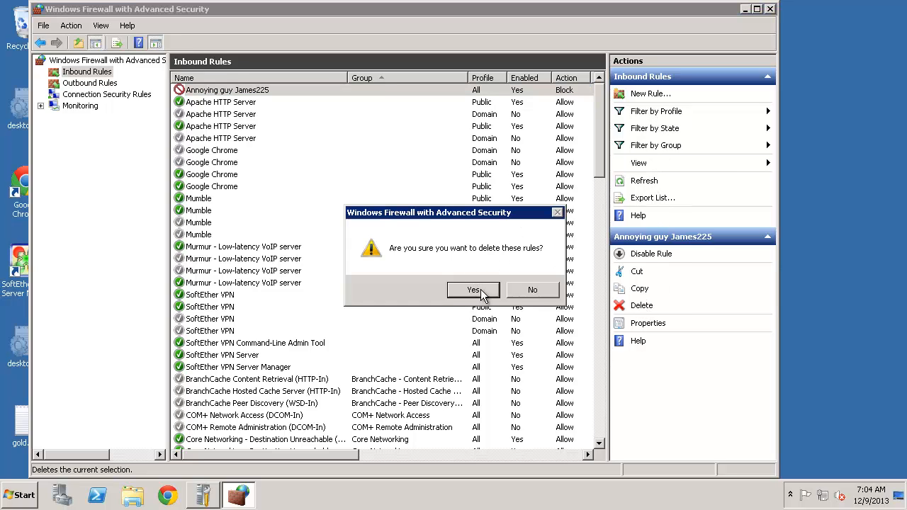
click(473, 290)
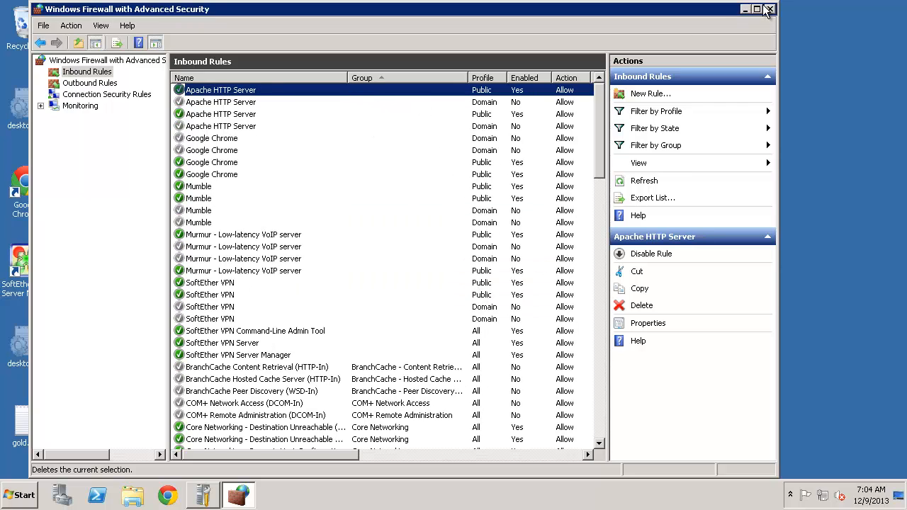
click(768, 9)
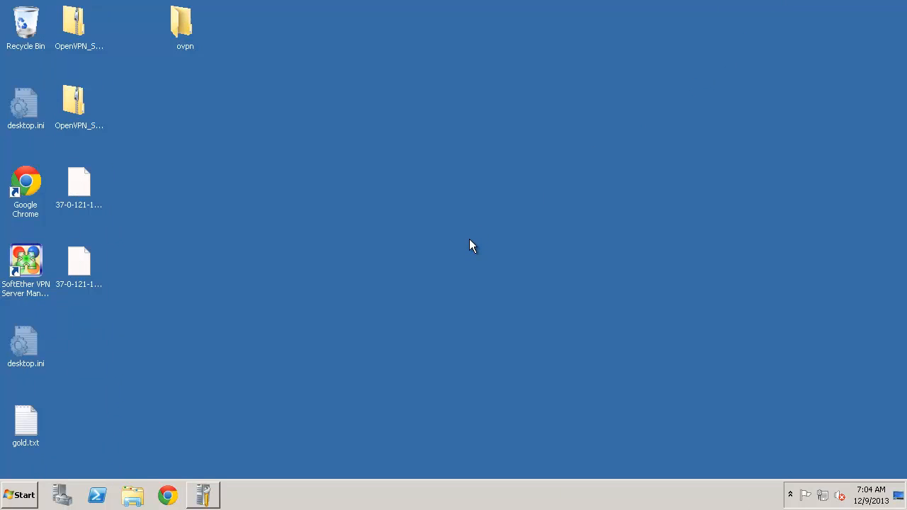